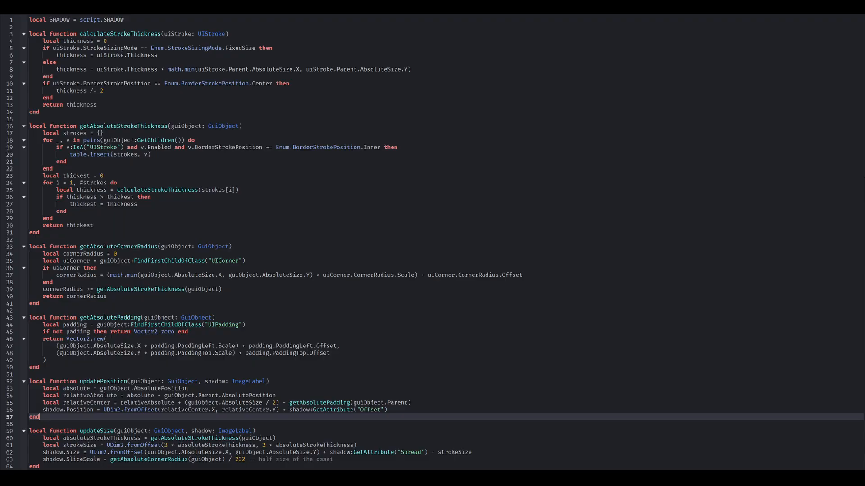
Review the end of the DropShadow module, then switch to the LocalScript that applies it
{"action": "scroll", "scroll_direction": "down", "scroll_amount": 3}
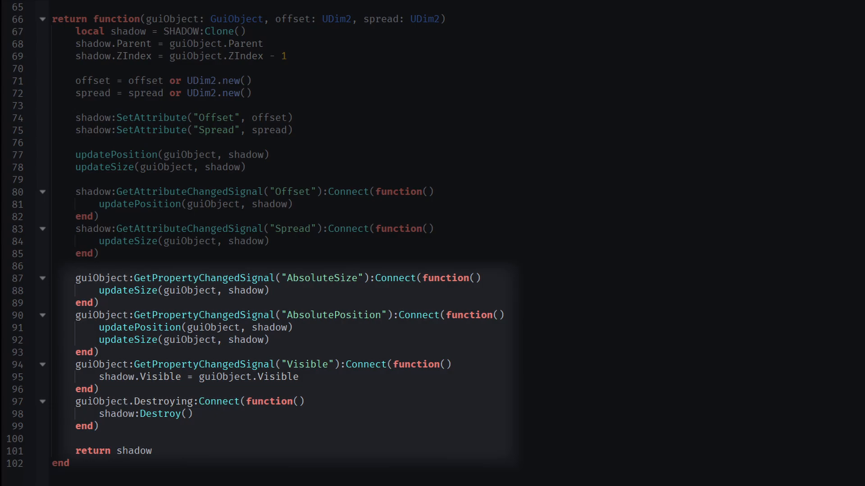
{"action": "left_click", "coordinate": [21, 11]}
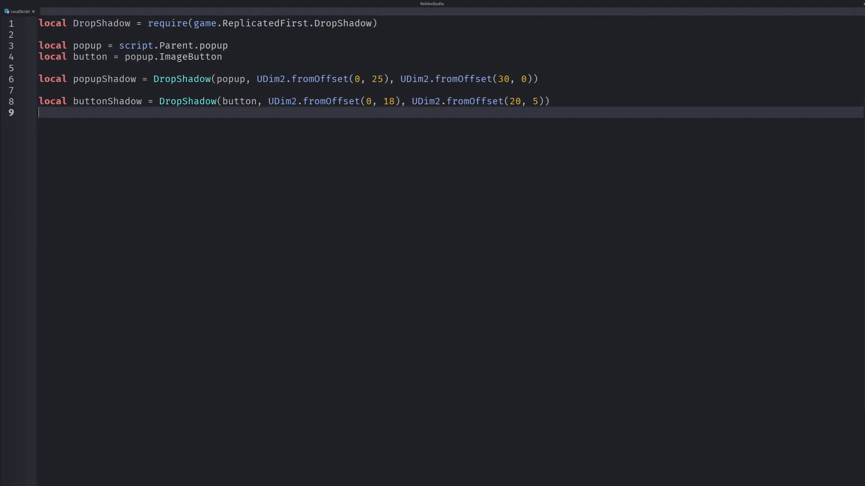